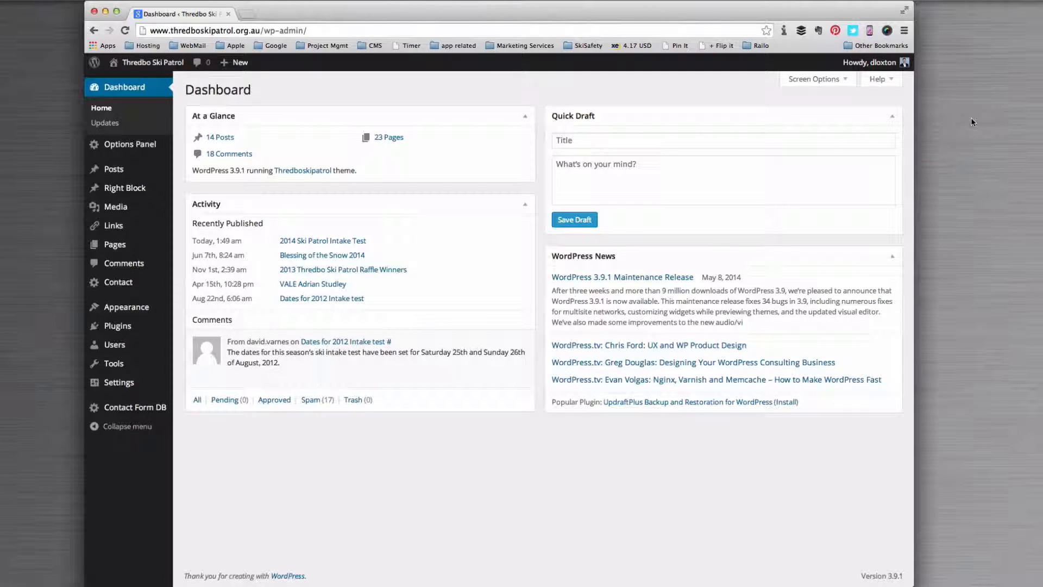
{"action": "mouse_move", "coordinate": [407, 233]}
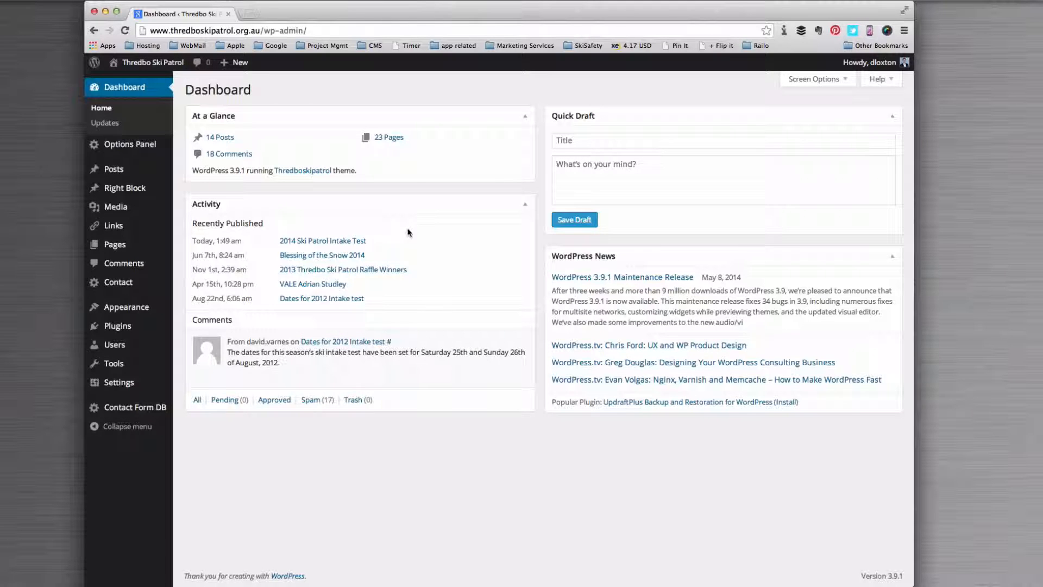
{"action": "mouse_move", "coordinate": [117, 326]}
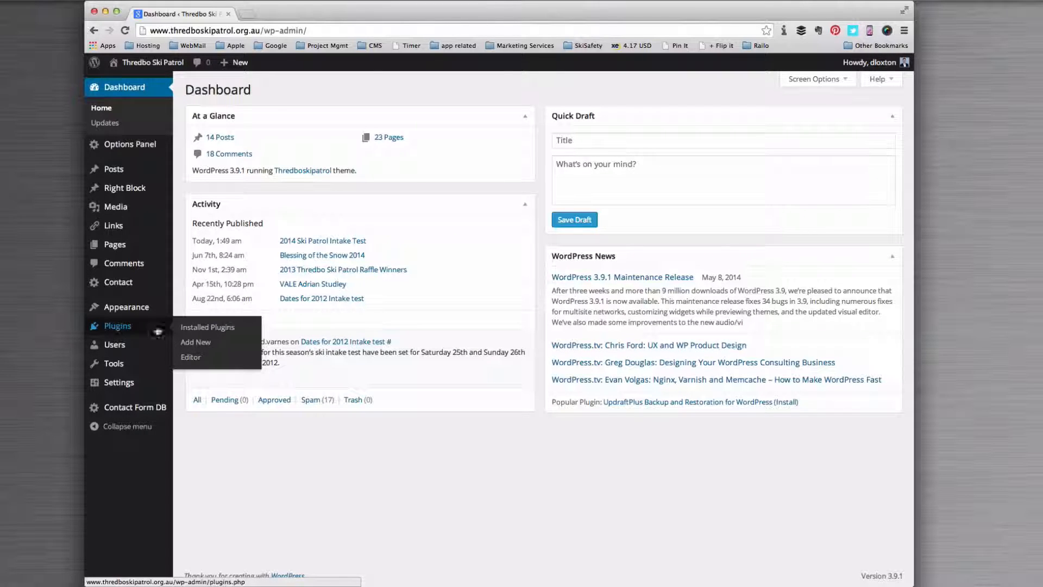
- Search the plugin directory for Jetpack from the Add New Plugins page
{"action": "left_click", "coordinate": [195, 341]}
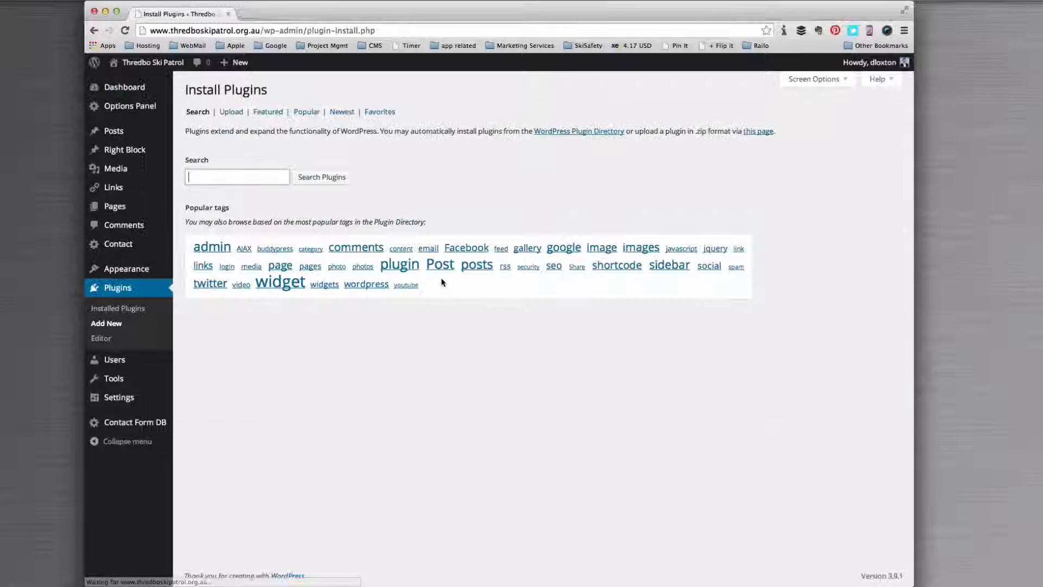
{"action": "type", "text": "Jetp"}
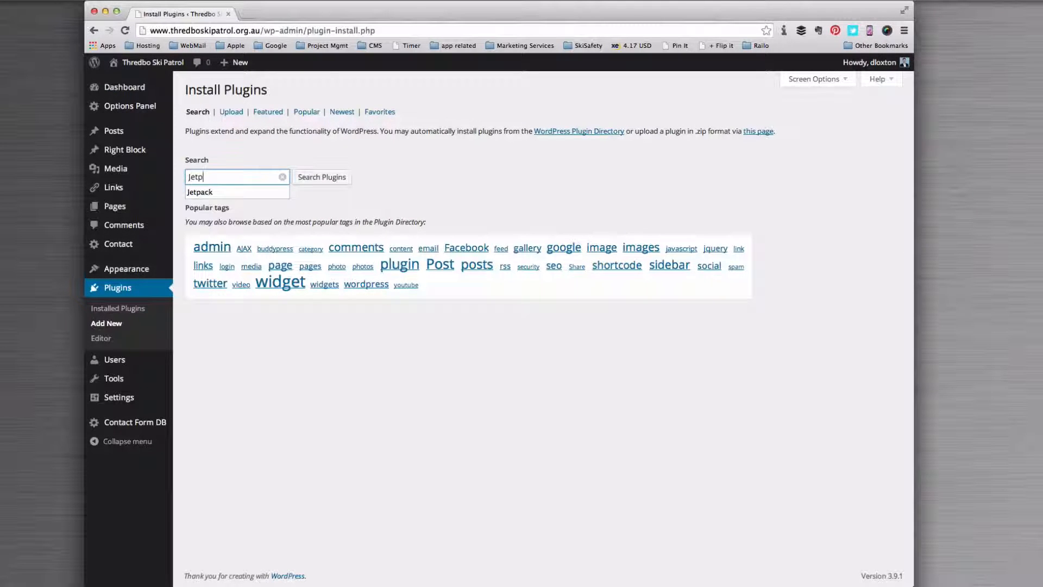
{"action": "left_click", "coordinate": [200, 192]}
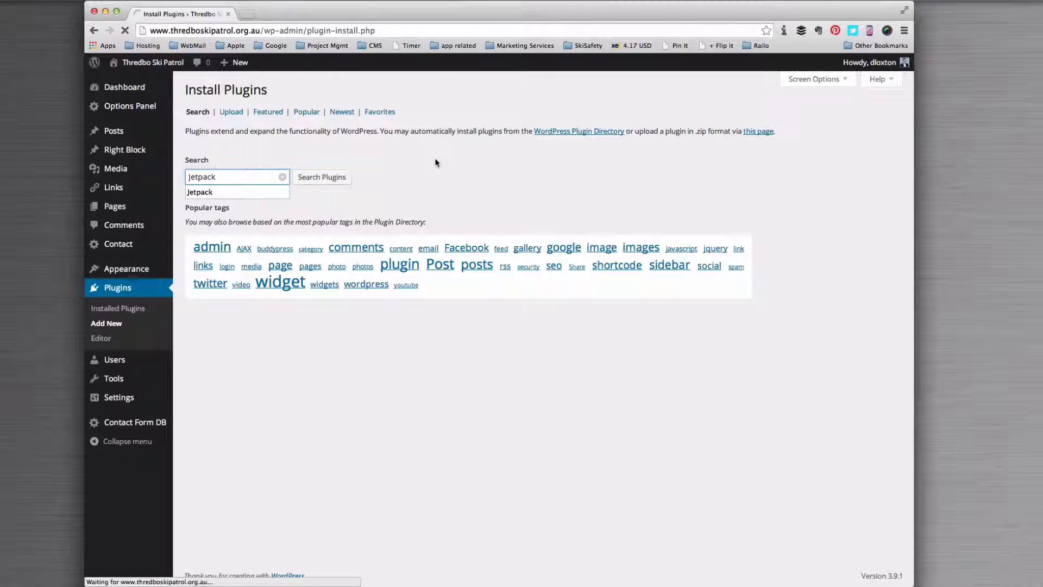
{"action": "left_click", "coordinate": [321, 177]}
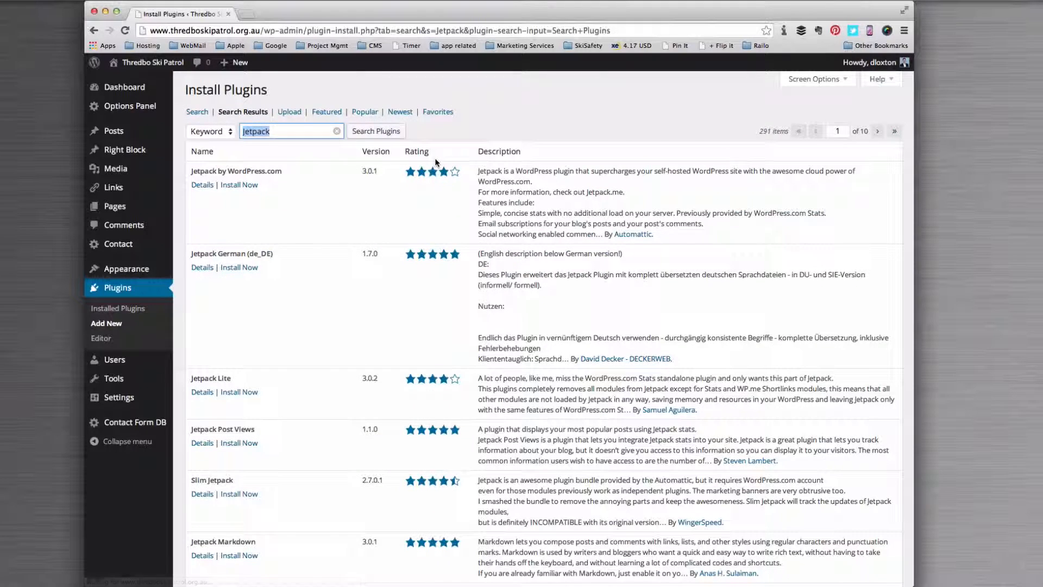
- Install Jetpack by WordPress.com 3.0.1, confirming the installation prompt
{"action": "left_click", "coordinate": [238, 185]}
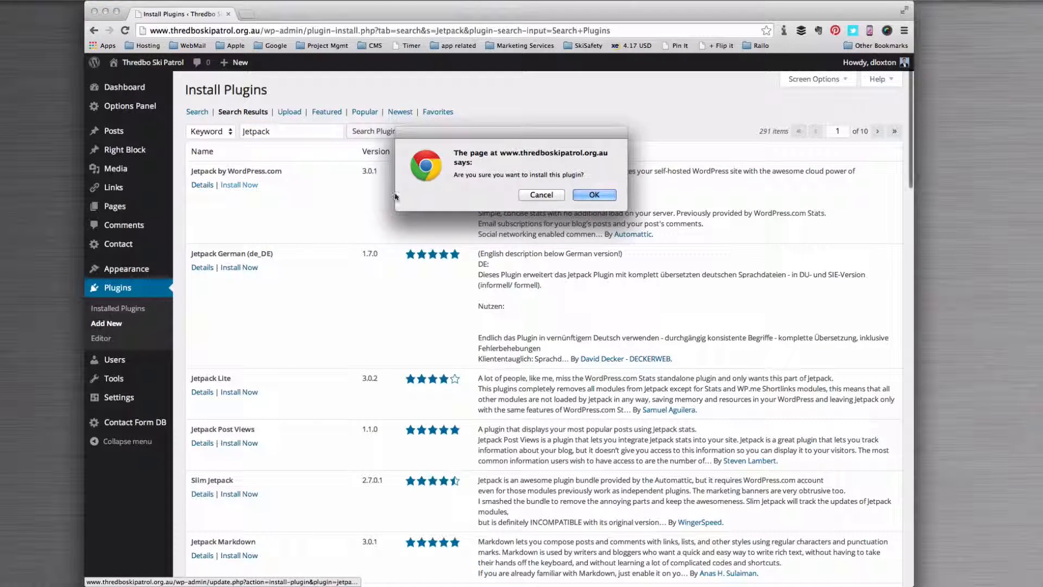
{"action": "left_click", "coordinate": [593, 195]}
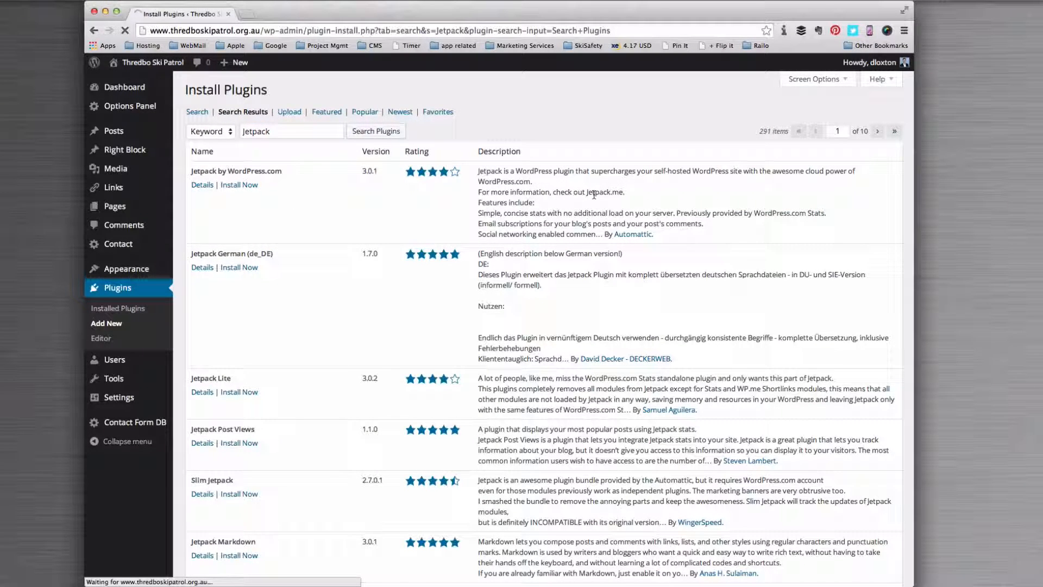
{"action": "left_click", "coordinate": [238, 184]}
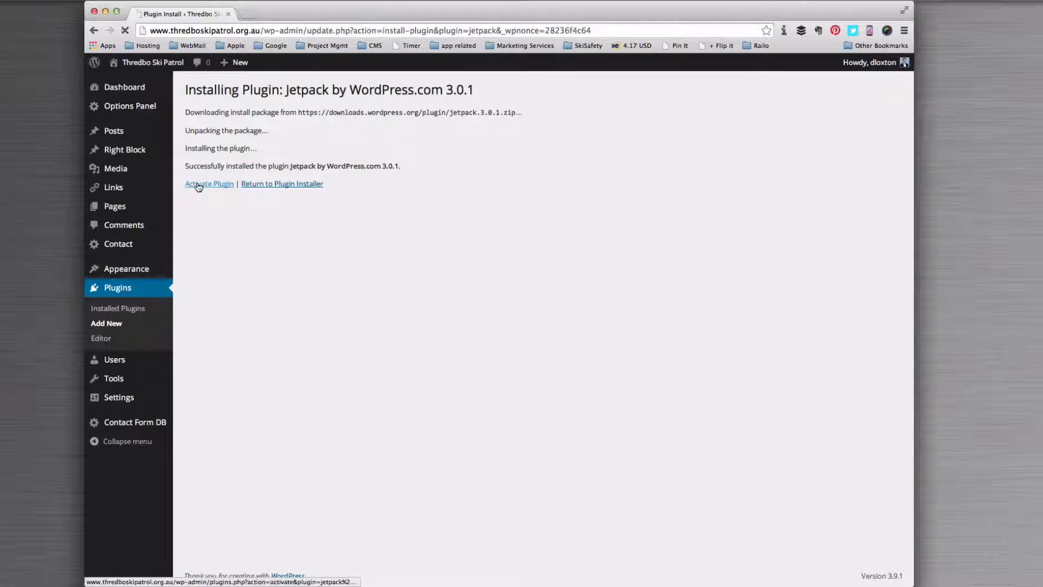
- Activate the Jetpack plugin and choose Connect to WordPress.com in its banner
{"action": "left_click", "coordinate": [208, 184]}
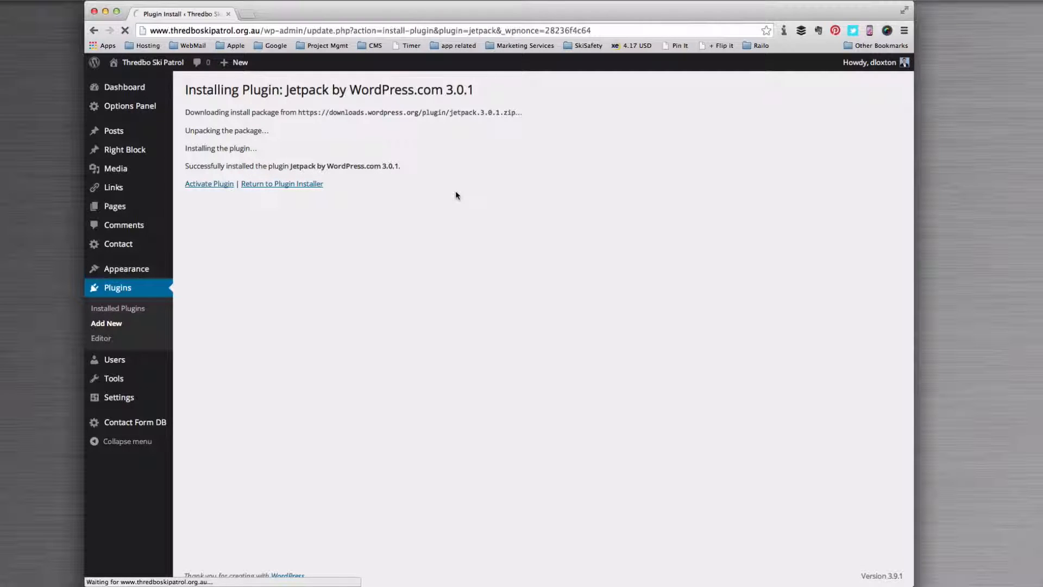
{"action": "left_click", "coordinate": [209, 183]}
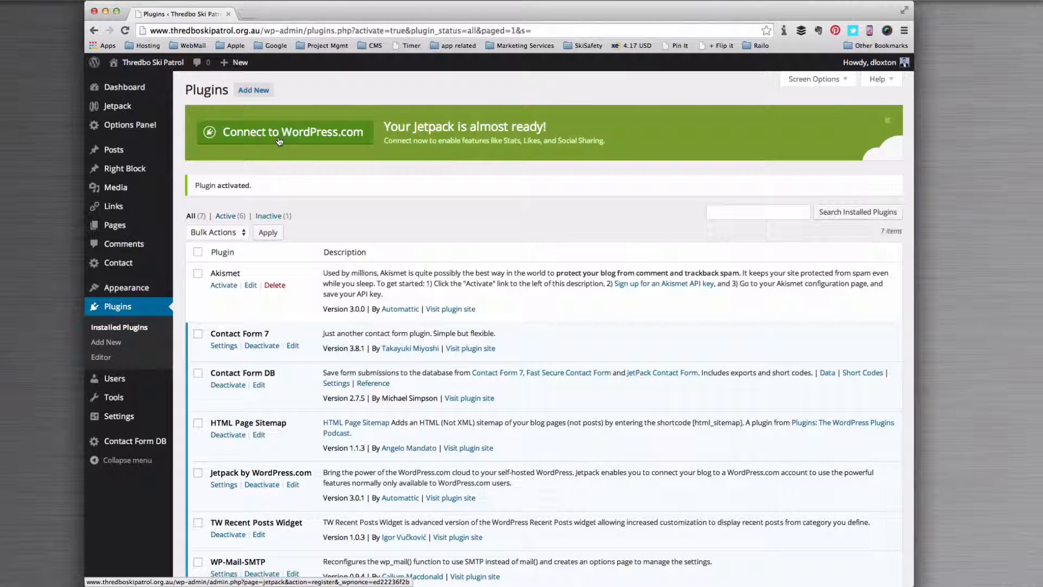
{"action": "left_click", "coordinate": [293, 132]}
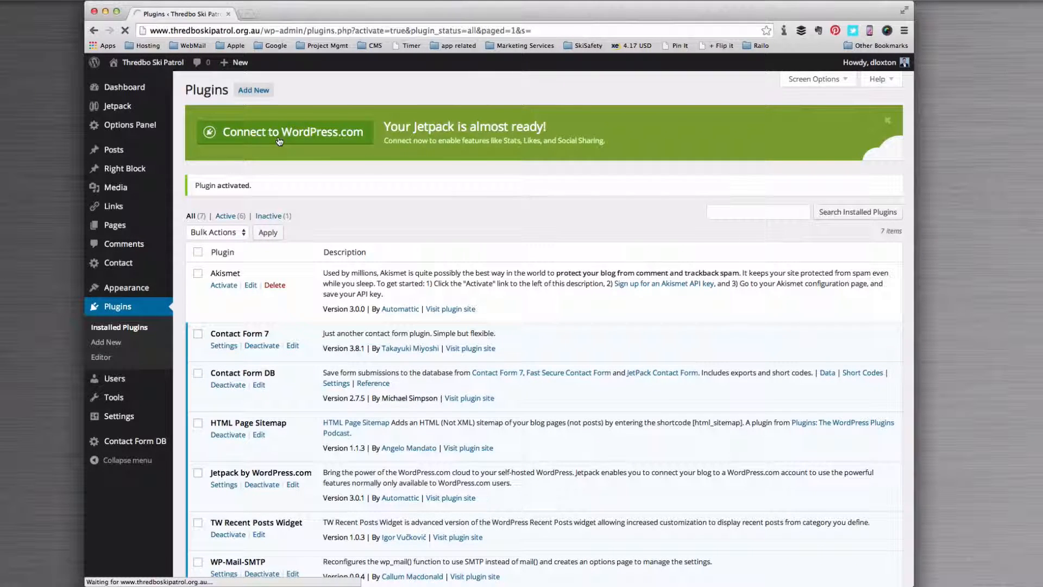
{"action": "left_click", "coordinate": [285, 132]}
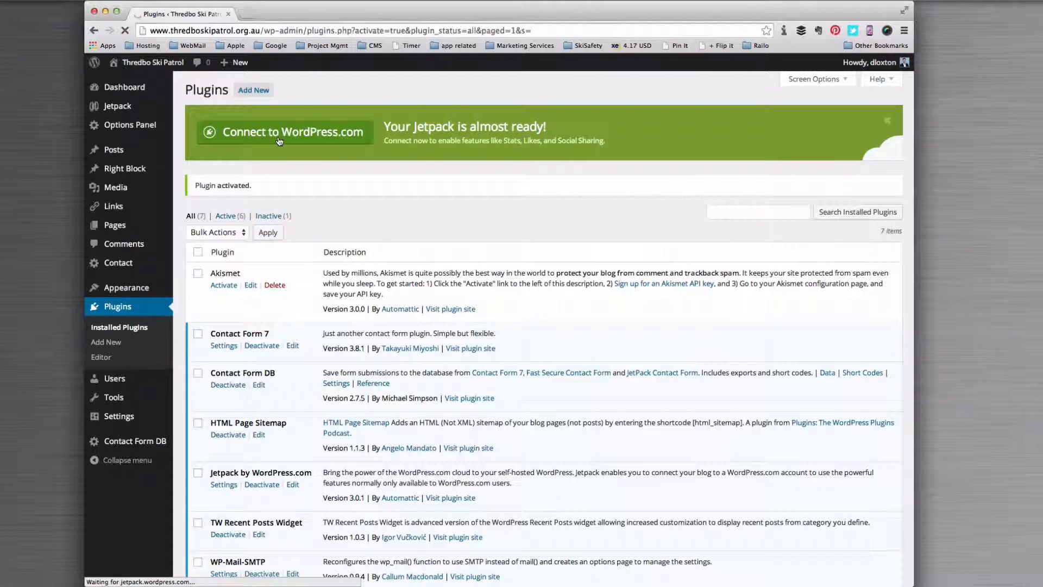
{"action": "left_click", "coordinate": [291, 131]}
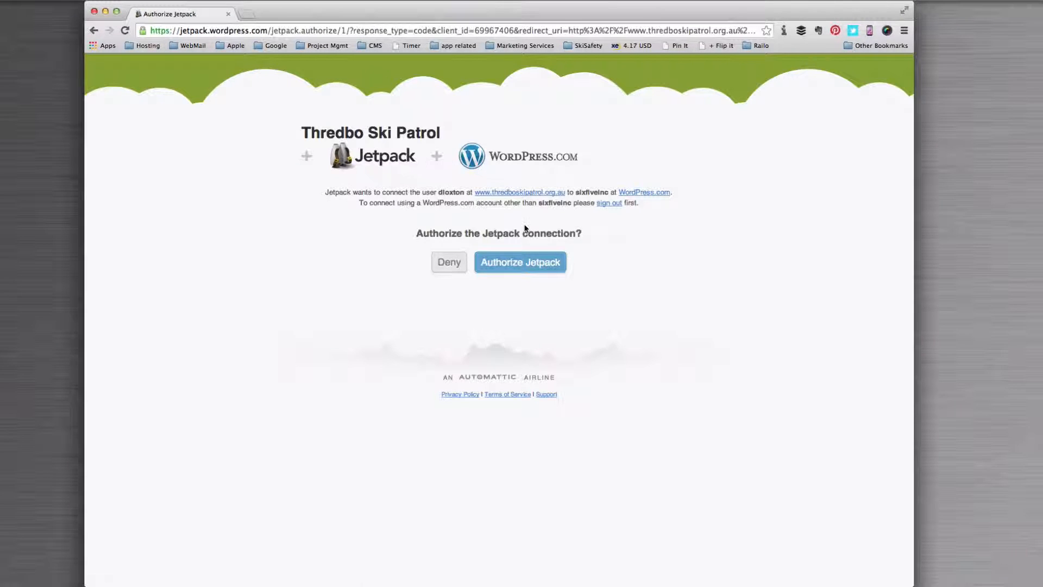
- Approve the Authorize Jetpack request for the Thredbo Ski Patrol site
{"action": "left_click", "coordinate": [520, 261]}
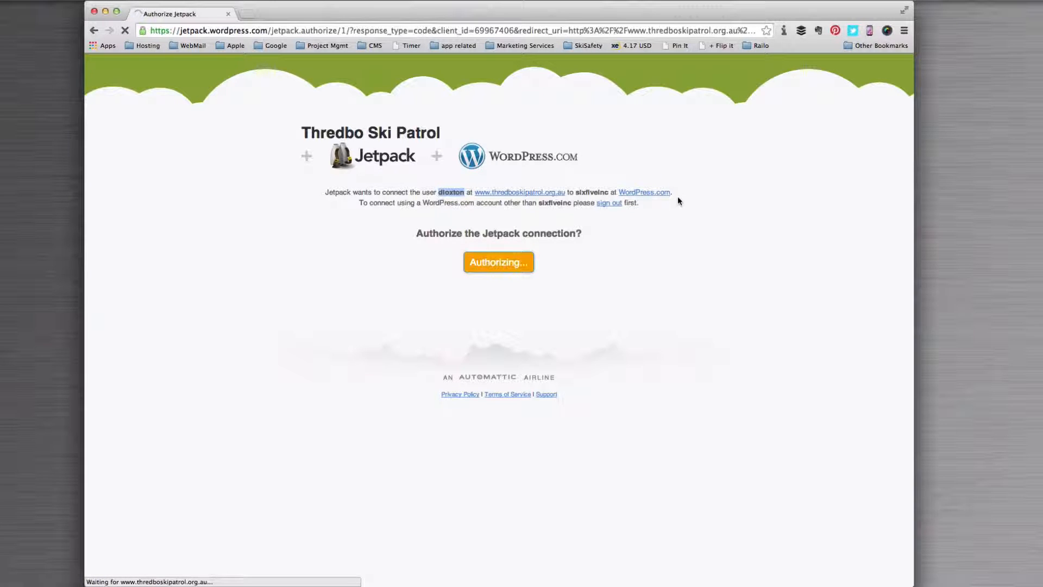
{"action": "left_click", "coordinate": [498, 262]}
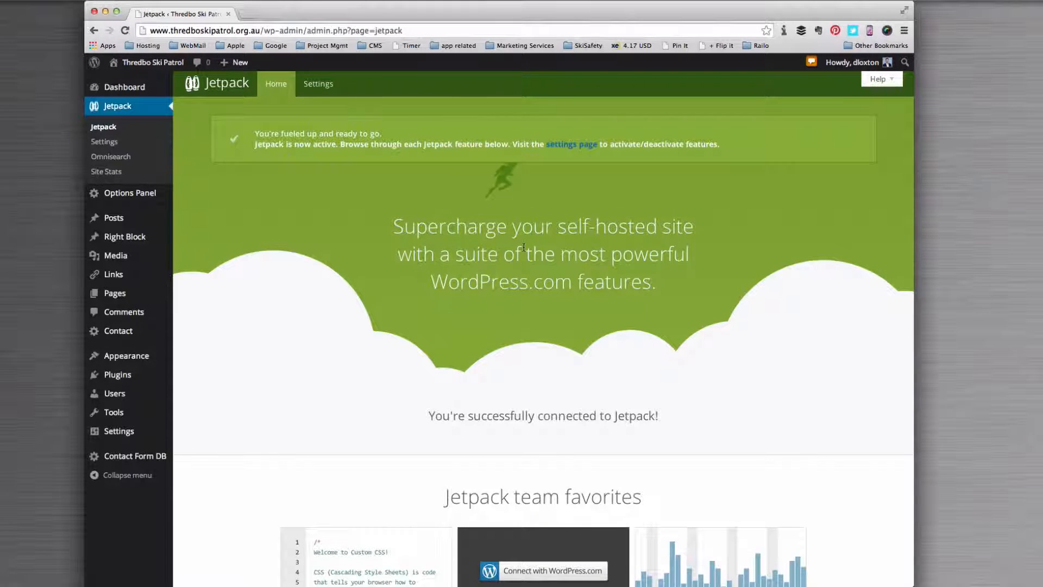
- Scroll the Jetpack welcome page and switch to the Jetpack Settings tab
{"action": "scroll", "scroll_direction": "down", "scroll_amount": 3}
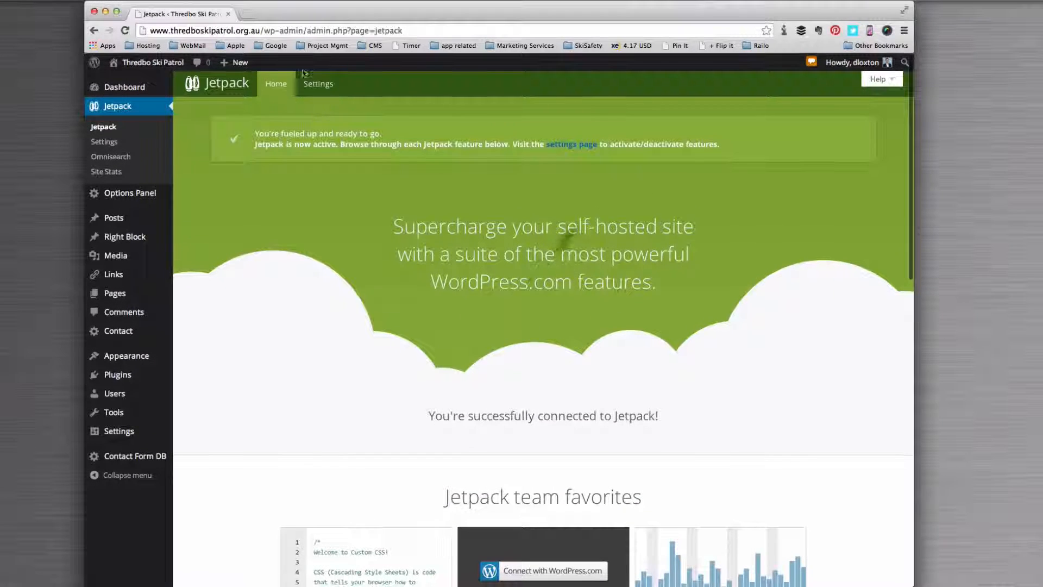
{"action": "left_click", "coordinate": [317, 83]}
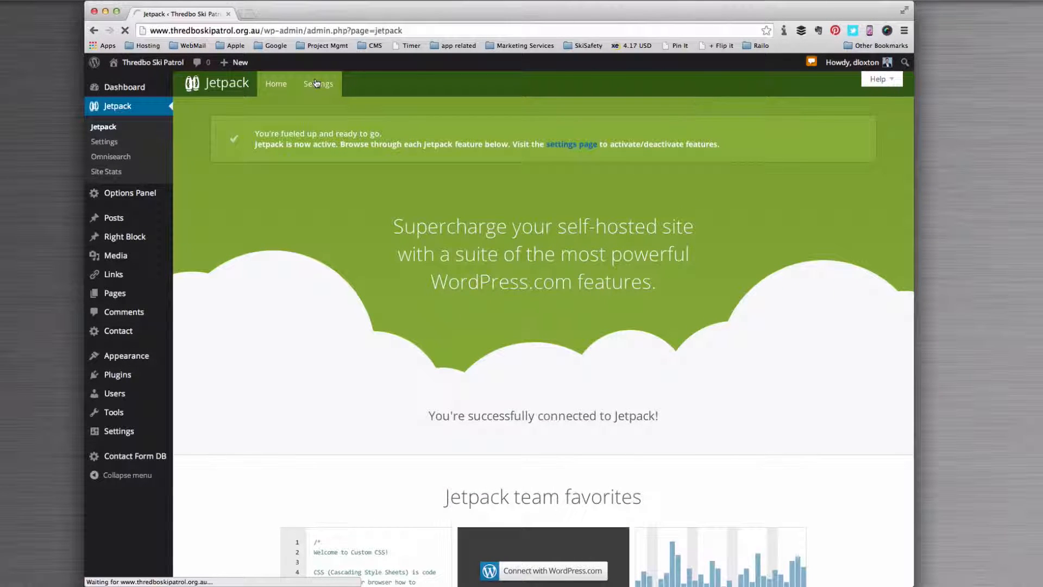
{"action": "left_click", "coordinate": [318, 83]}
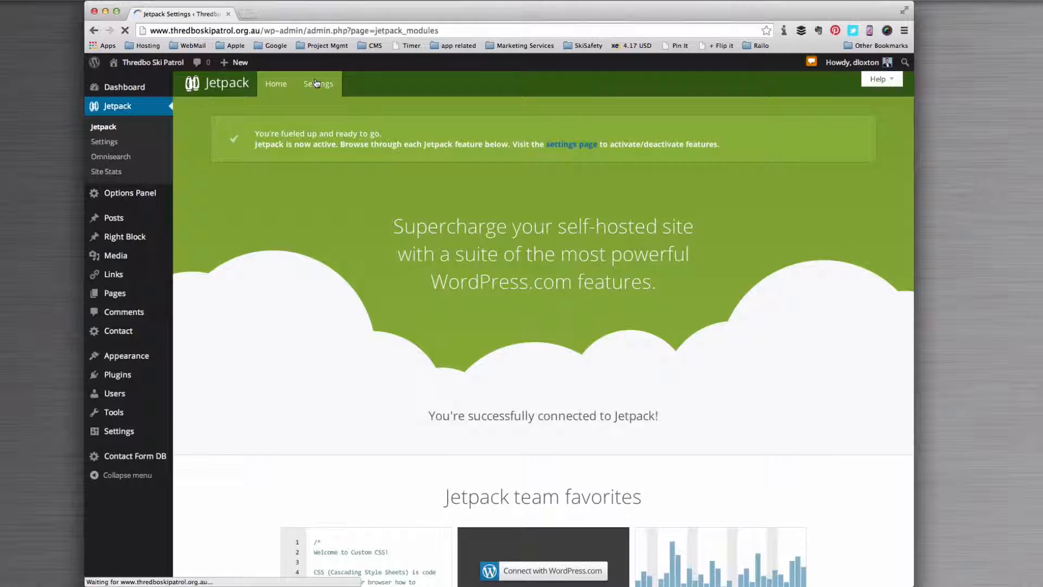
- Scroll the Jetpack modules list to Publicize and choose its Configure link
{"action": "left_click", "coordinate": [318, 84]}
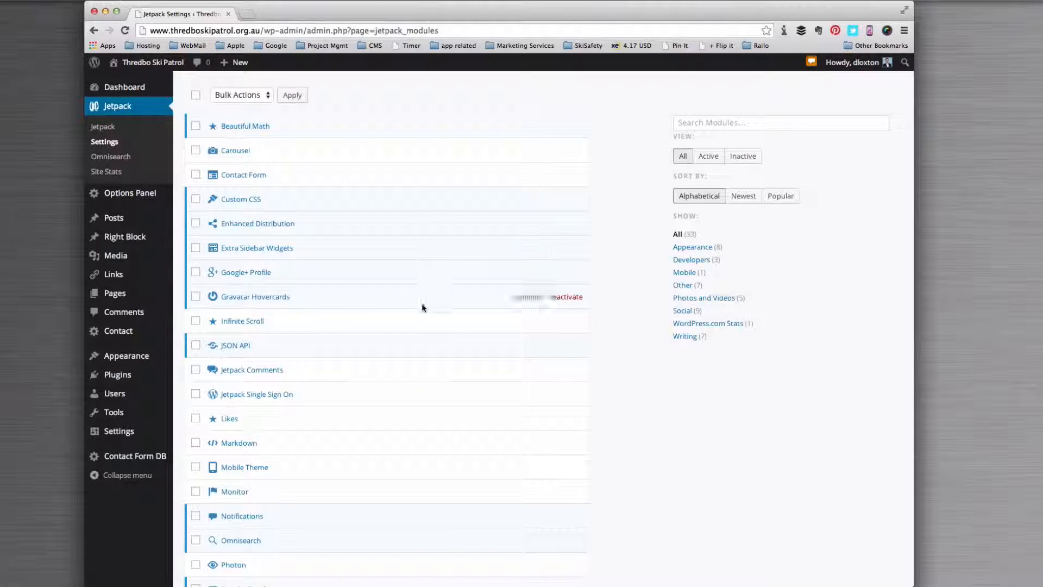
{"action": "scroll", "scroll_direction": "down", "scroll_amount": 3}
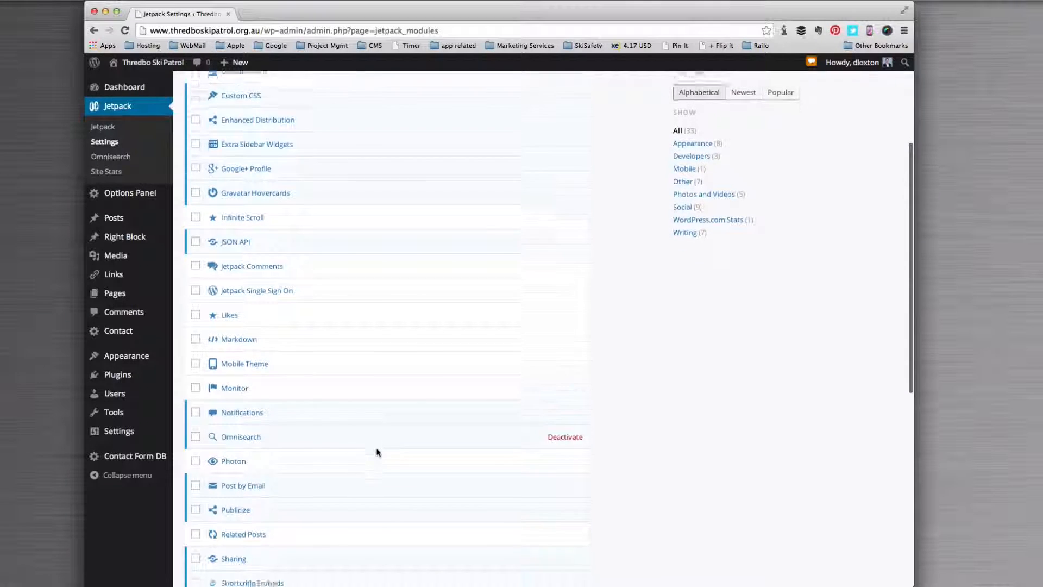
{"action": "scroll", "scroll_direction": "down", "scroll_amount": 3}
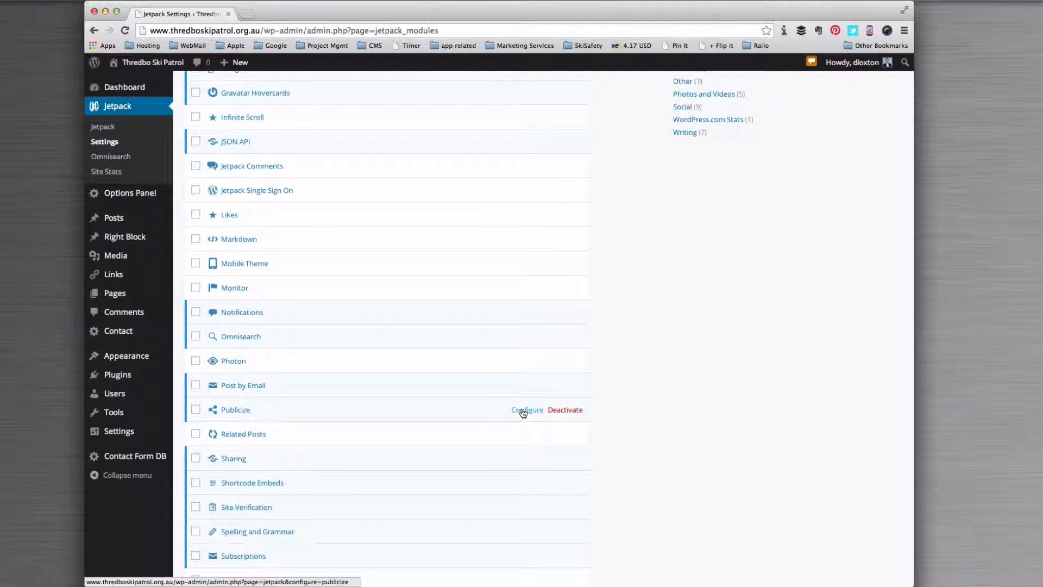
{"action": "left_click", "coordinate": [526, 409]}
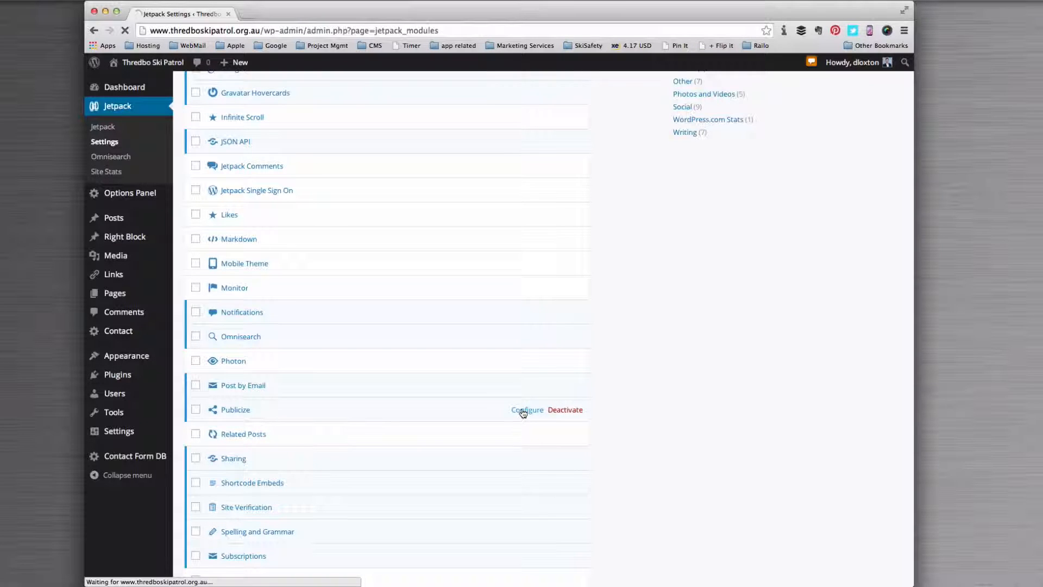
{"action": "left_click", "coordinate": [527, 409]}
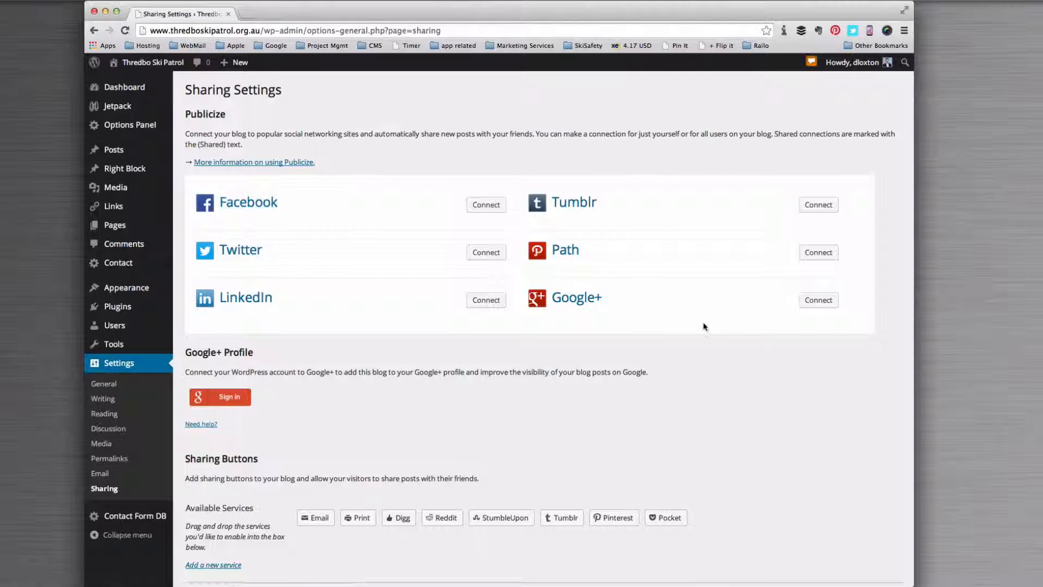
{"action": "mouse_move", "coordinate": [728, 280]}
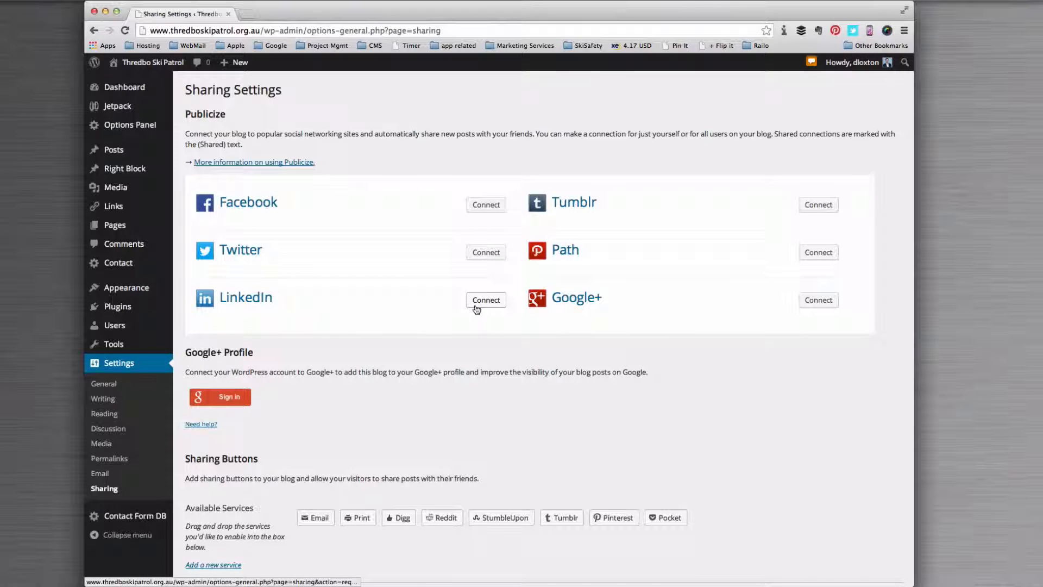
{"action": "mouse_move", "coordinate": [562, 273]}
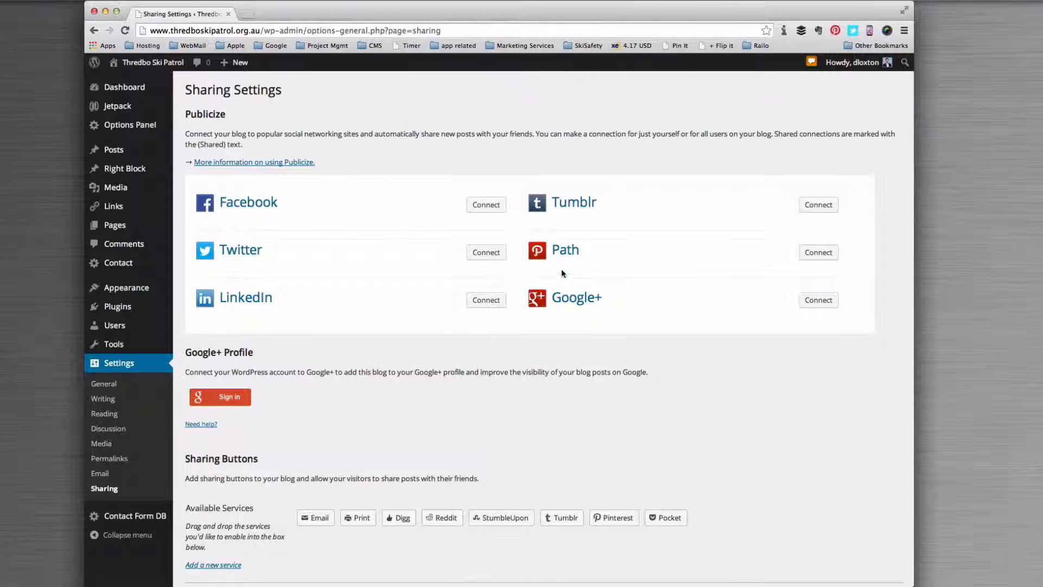
- Connect Facebook under Publicize and authorise the app until page options appear
{"action": "left_click", "coordinate": [485, 204]}
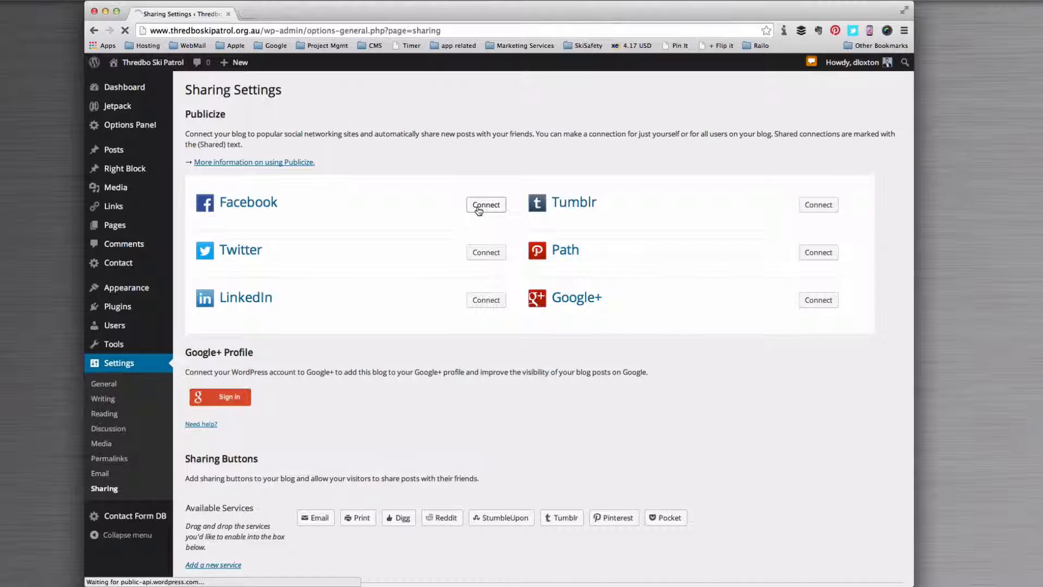
{"action": "left_click", "coordinate": [486, 204]}
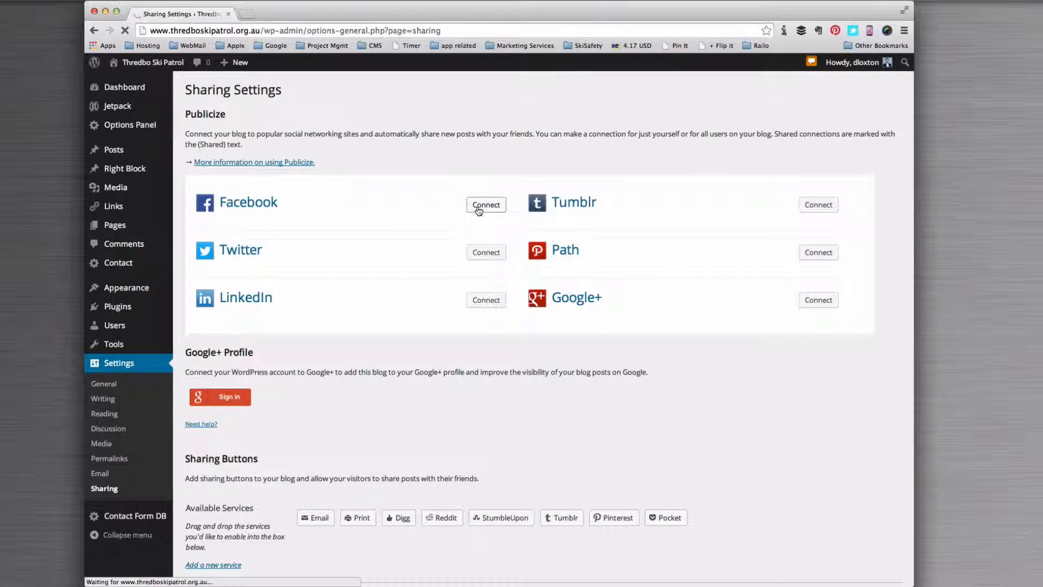
{"action": "left_click", "coordinate": [485, 205]}
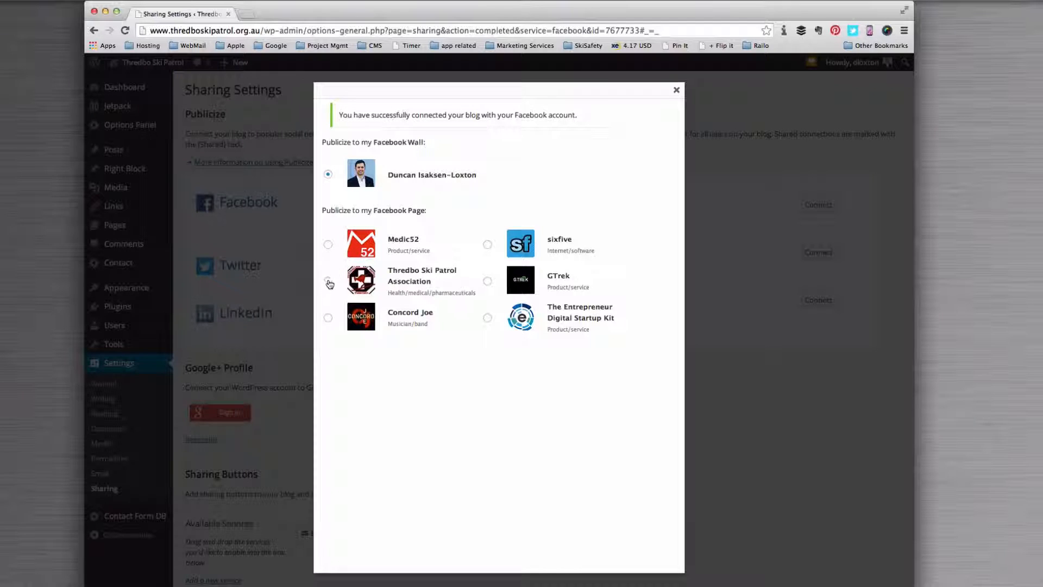
- Choose the Thredbo Ski Patrol Association page, share with all users, and confirm
{"action": "left_click", "coordinate": [327, 281]}
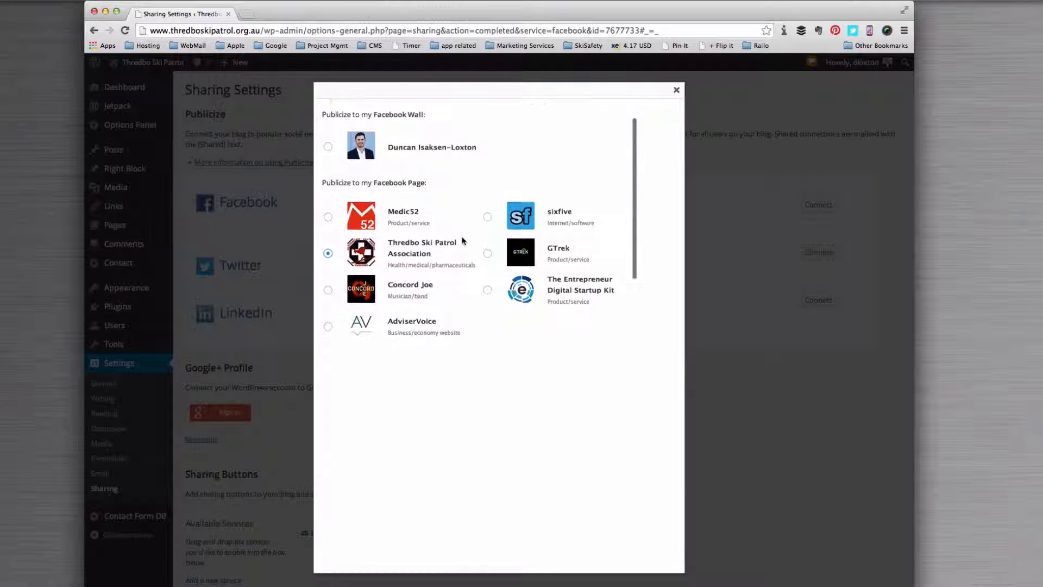
{"action": "scroll", "scroll_direction": "down", "scroll_amount": 3}
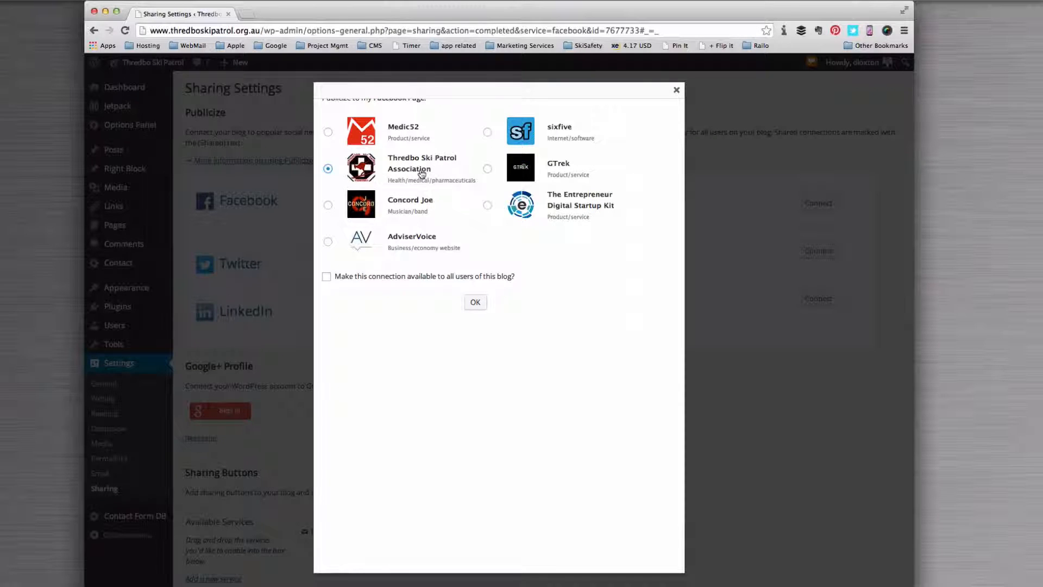
{"action": "left_click", "coordinate": [327, 276]}
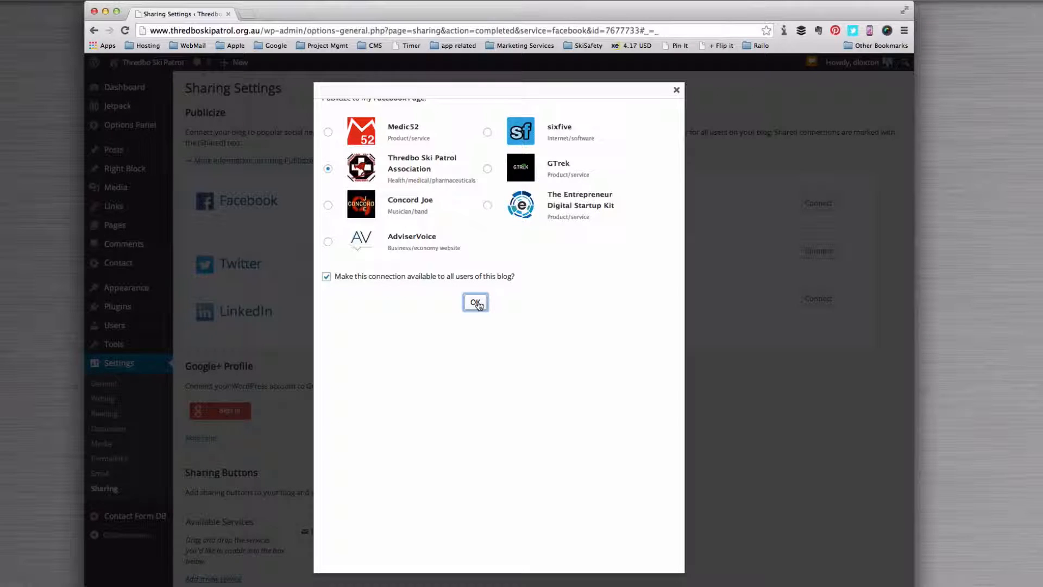
{"action": "left_click", "coordinate": [475, 302]}
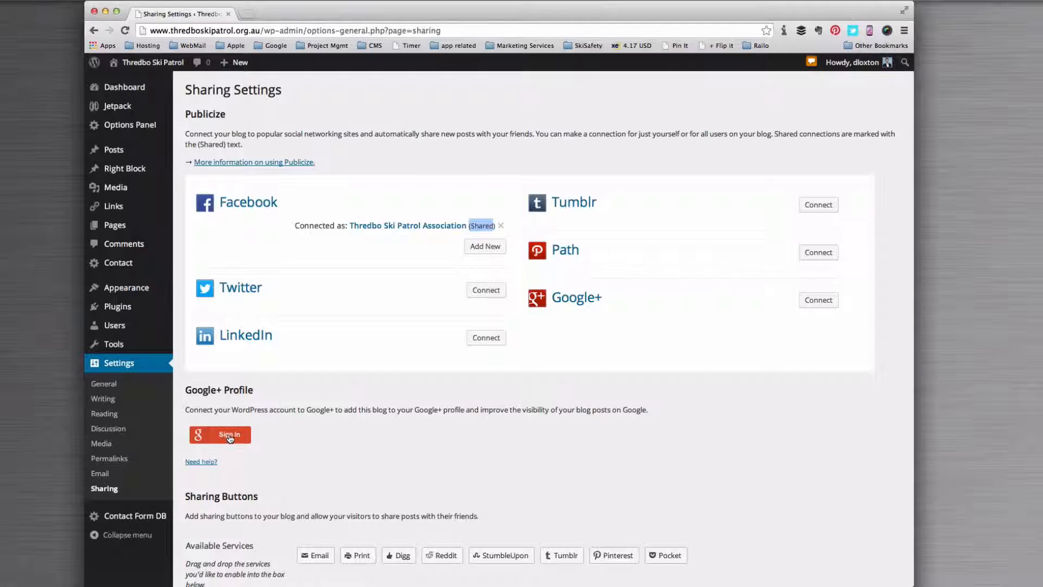
- Sign in under Google+ Profile and accept Google's permission request for WordPress
{"action": "left_click", "coordinate": [220, 435]}
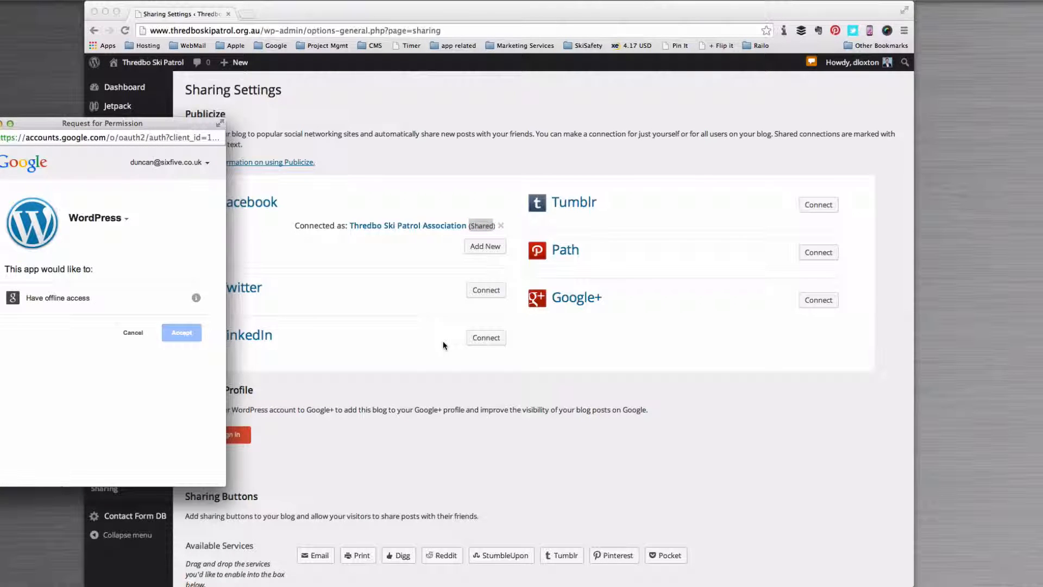
{"action": "left_click", "coordinate": [181, 332]}
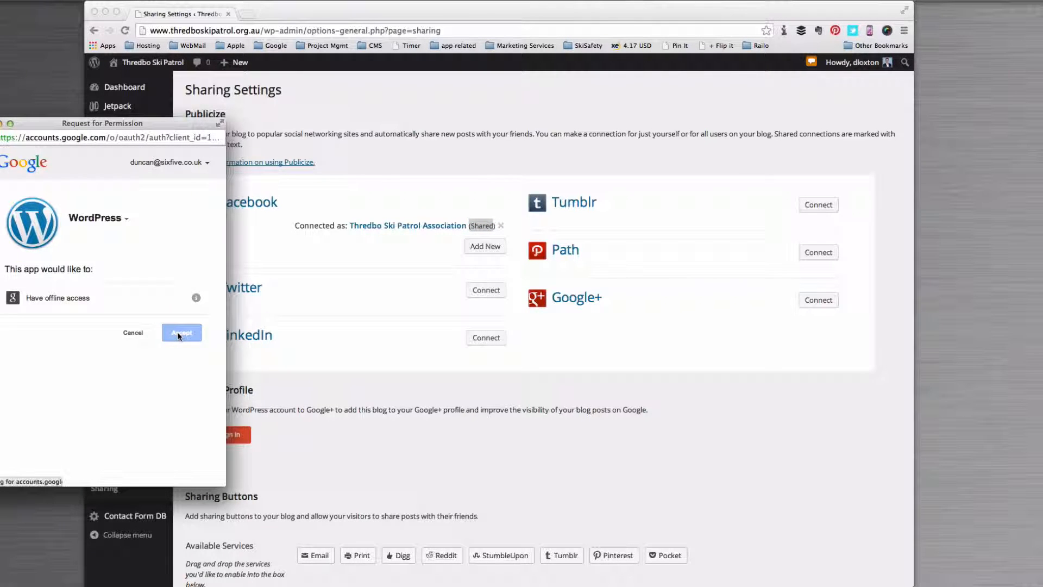
{"action": "left_click", "coordinate": [181, 332]}
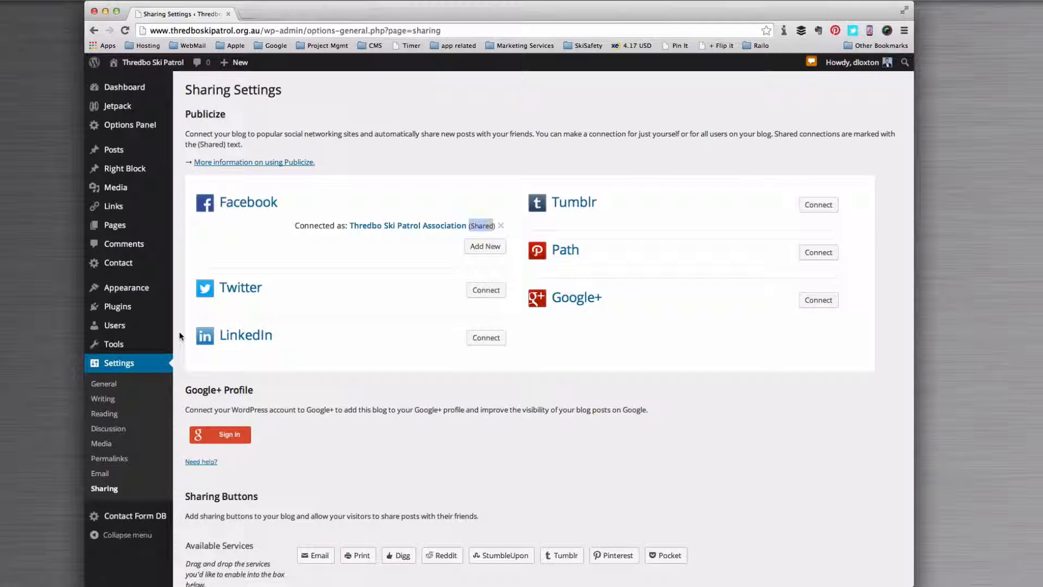
{"action": "left_click", "coordinate": [219, 434]}
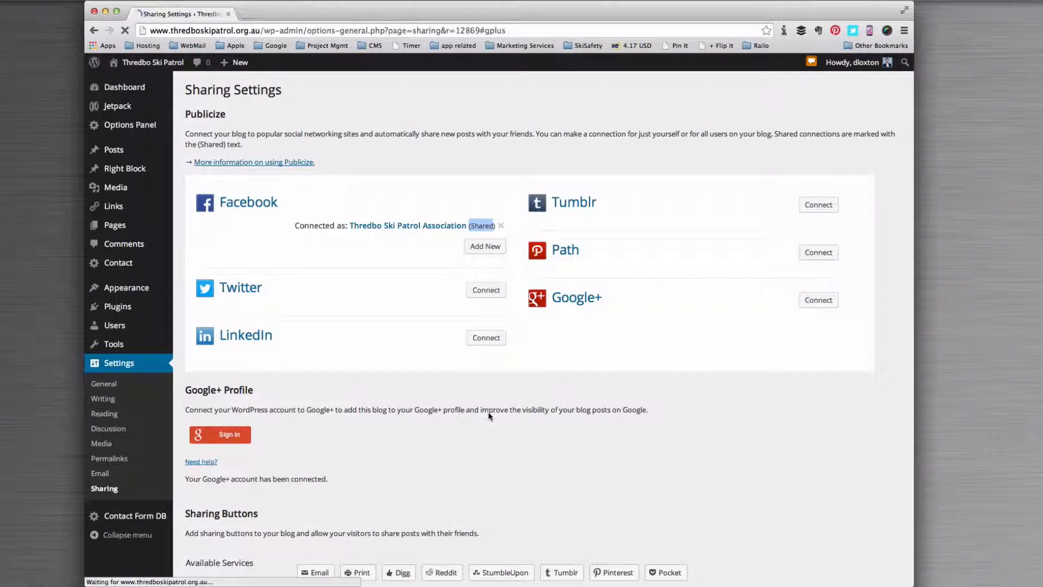
{"action": "scroll", "scroll_direction": "down", "scroll_amount": 3}
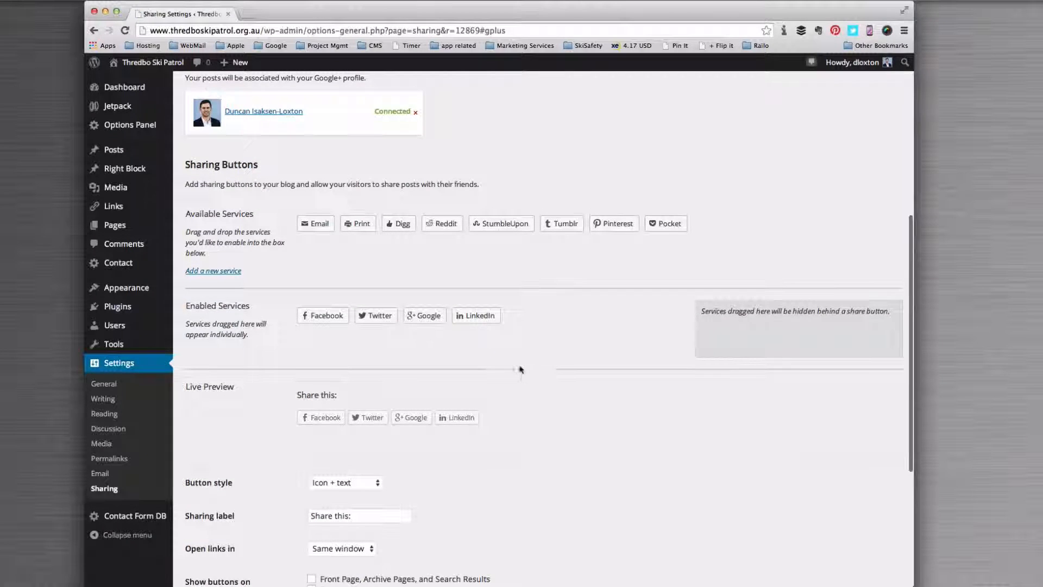
{"action": "scroll", "scroll_direction": "up", "scroll_amount": 3}
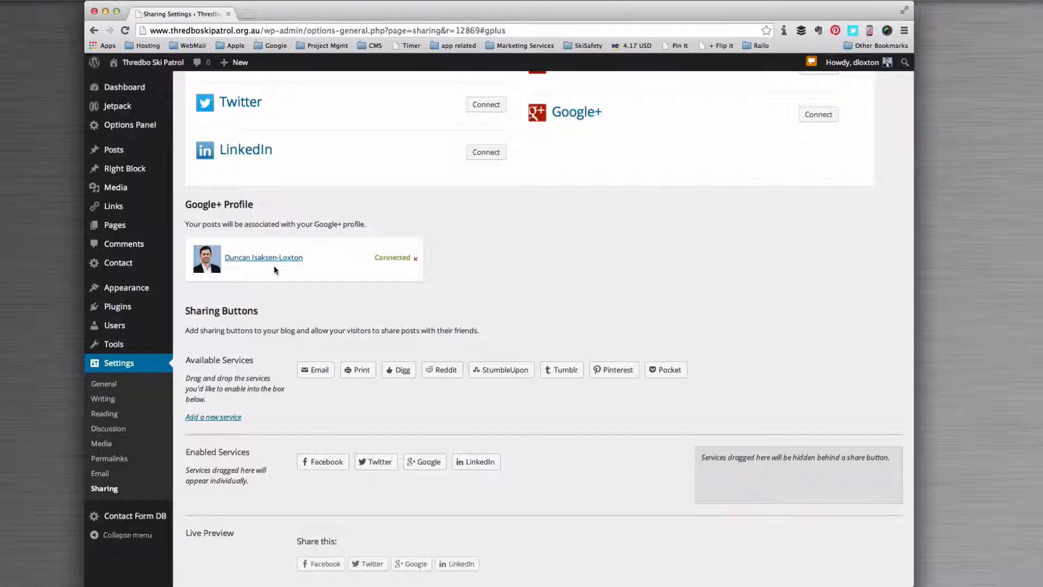
{"action": "mouse_move", "coordinate": [315, 264]}
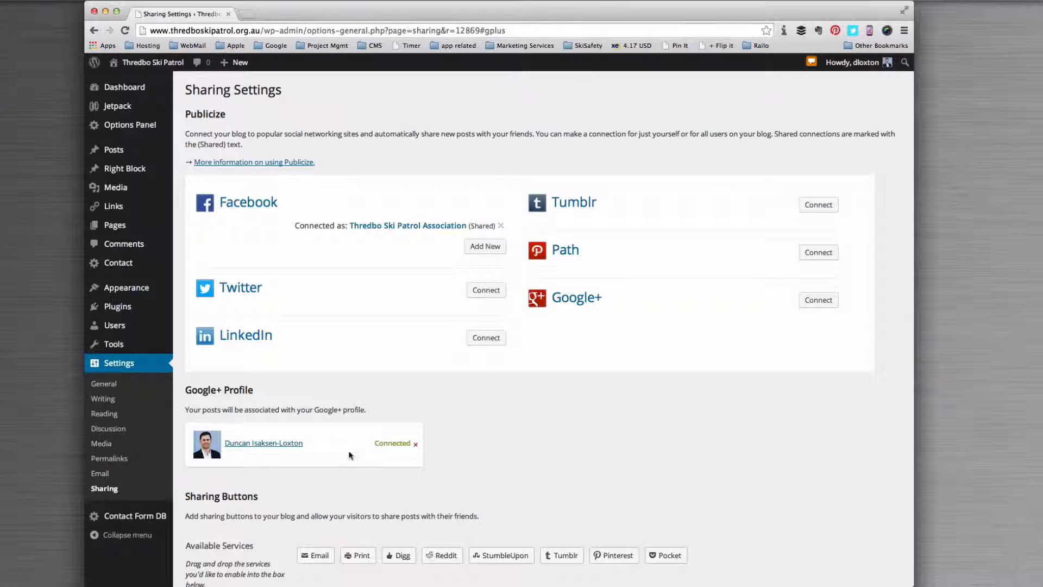
{"action": "mouse_move", "coordinate": [690, 344]}
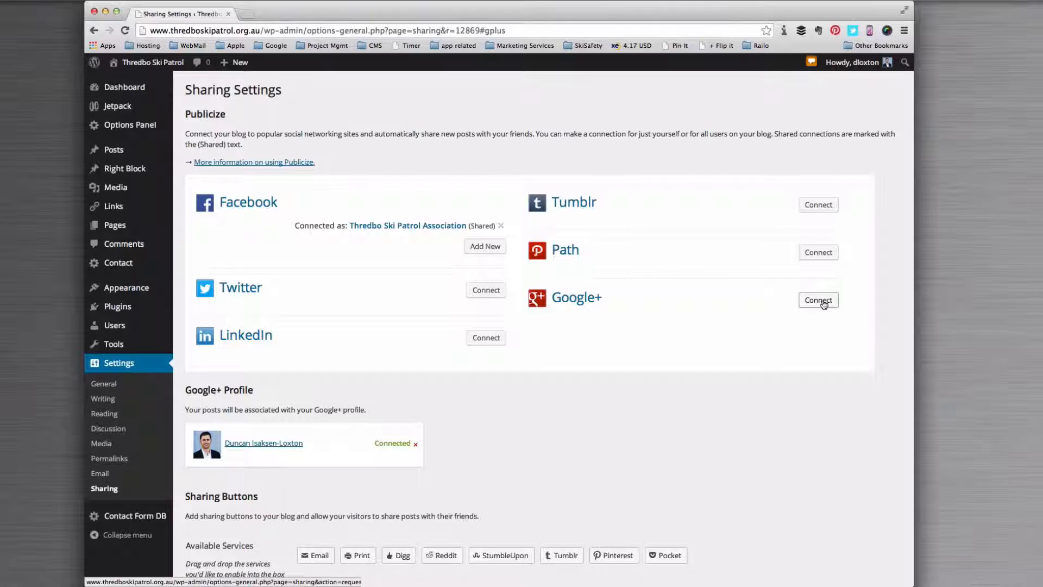
{"action": "mouse_move", "coordinate": [709, 302]}
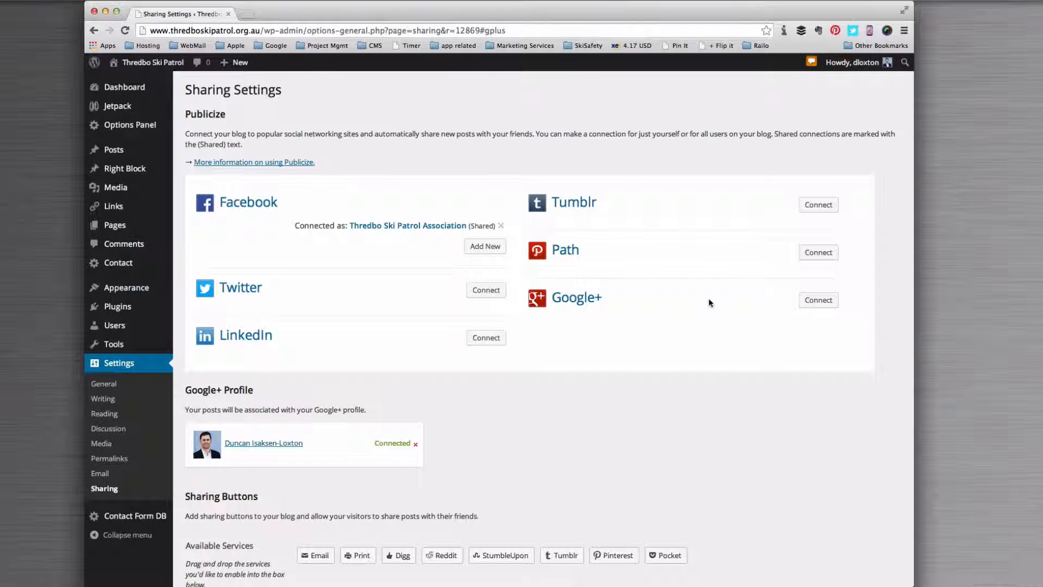
{"action": "mouse_move", "coordinate": [628, 270]}
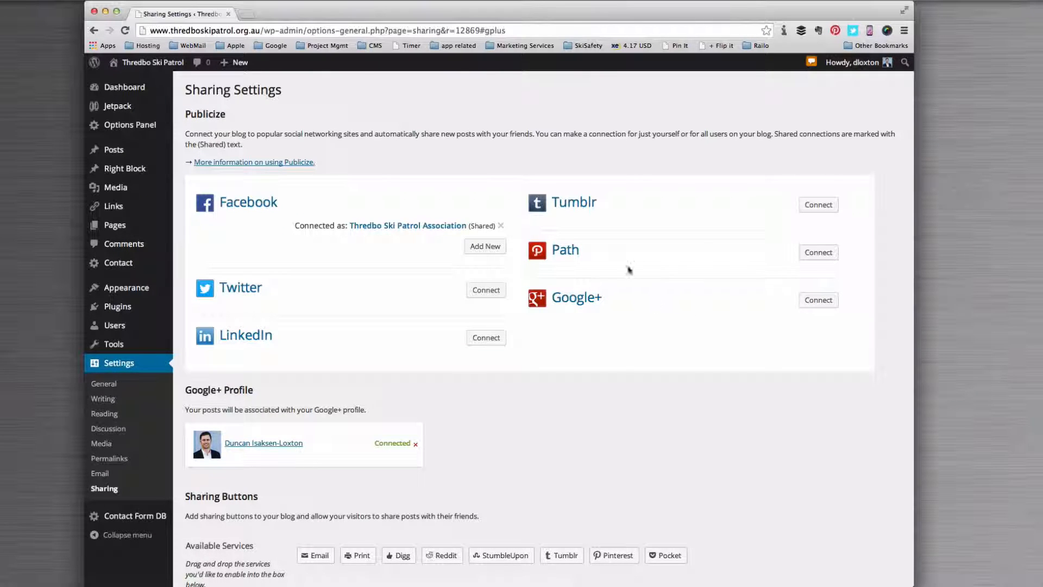
{"action": "mouse_move", "coordinate": [618, 302]}
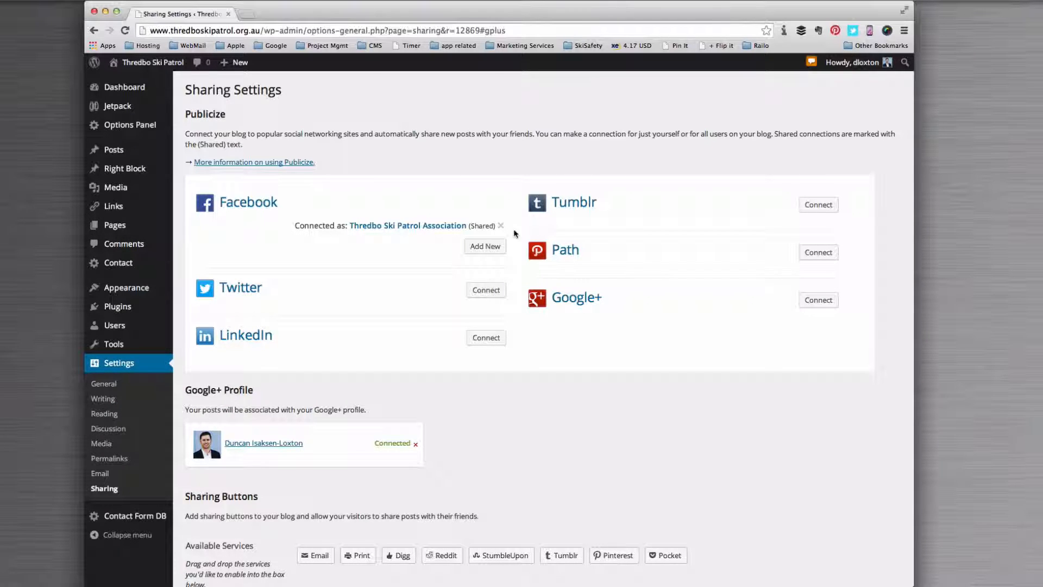
{"action": "mouse_move", "coordinate": [113, 149]}
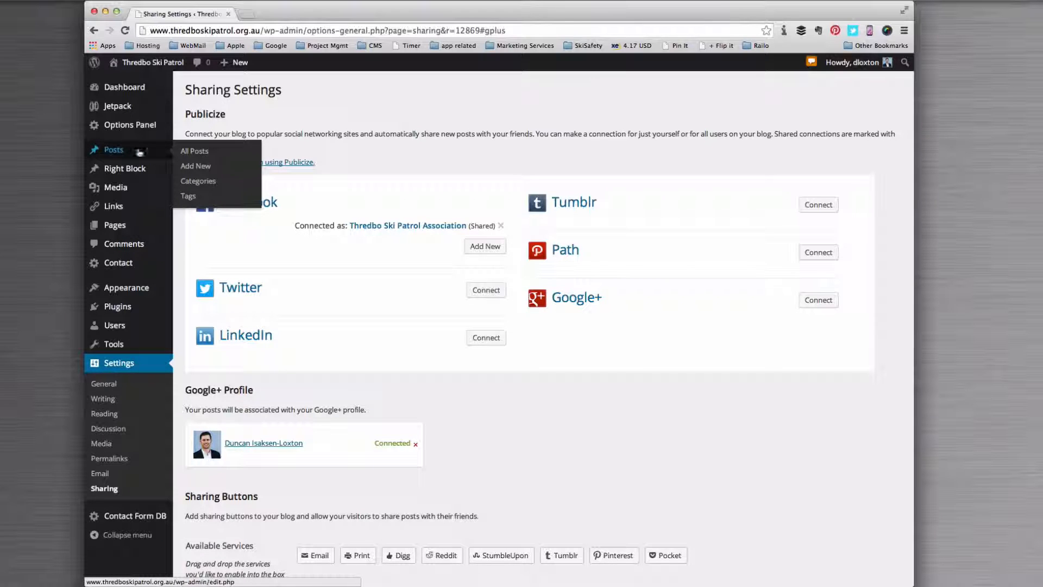
- Create a new post and expand its Publicize and publish date editing options
{"action": "left_click", "coordinate": [196, 165]}
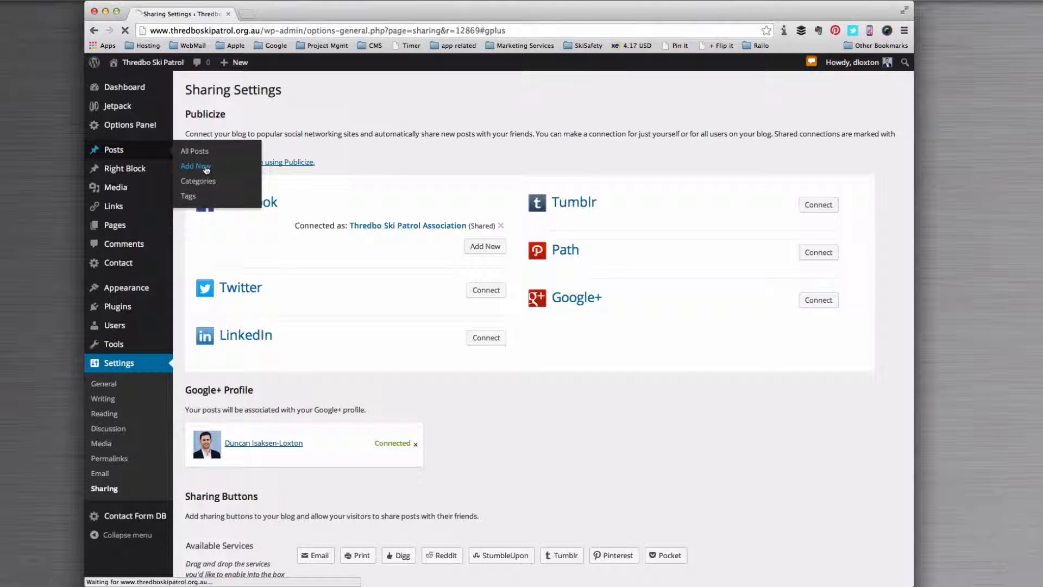
{"action": "left_click", "coordinate": [195, 166]}
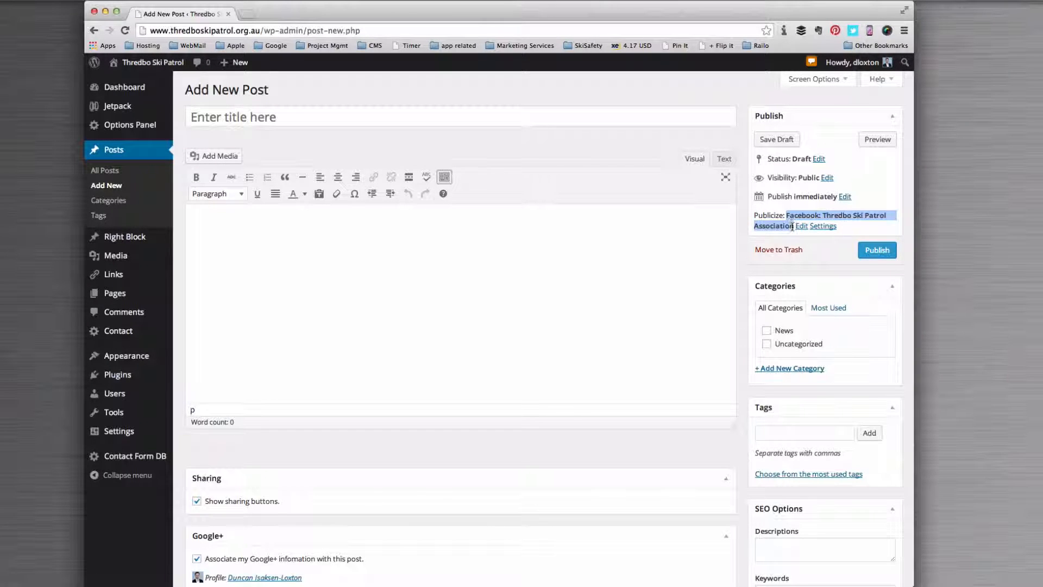
{"action": "left_click", "coordinate": [801, 225]}
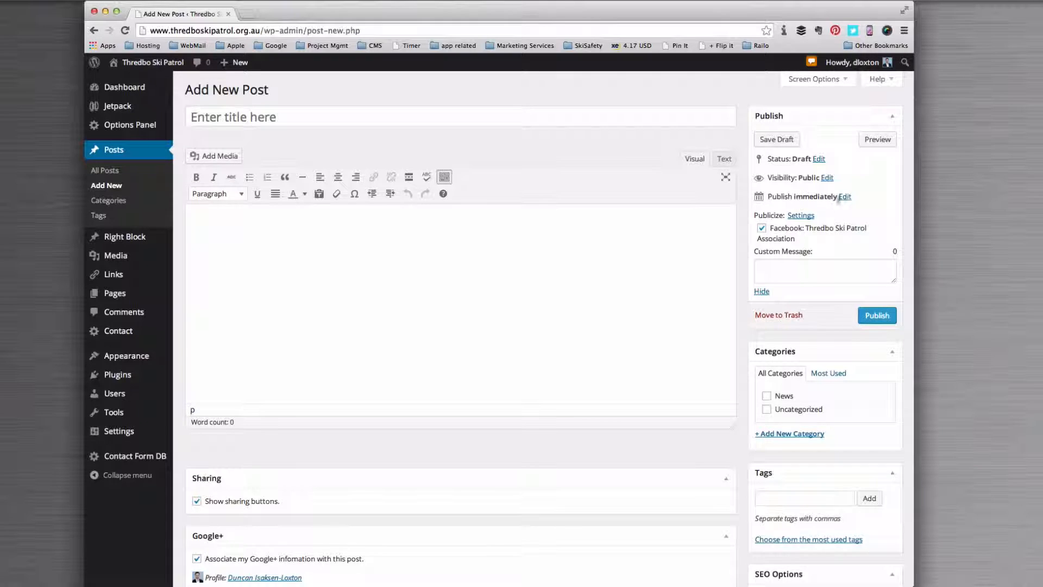
{"action": "left_click", "coordinate": [845, 196]}
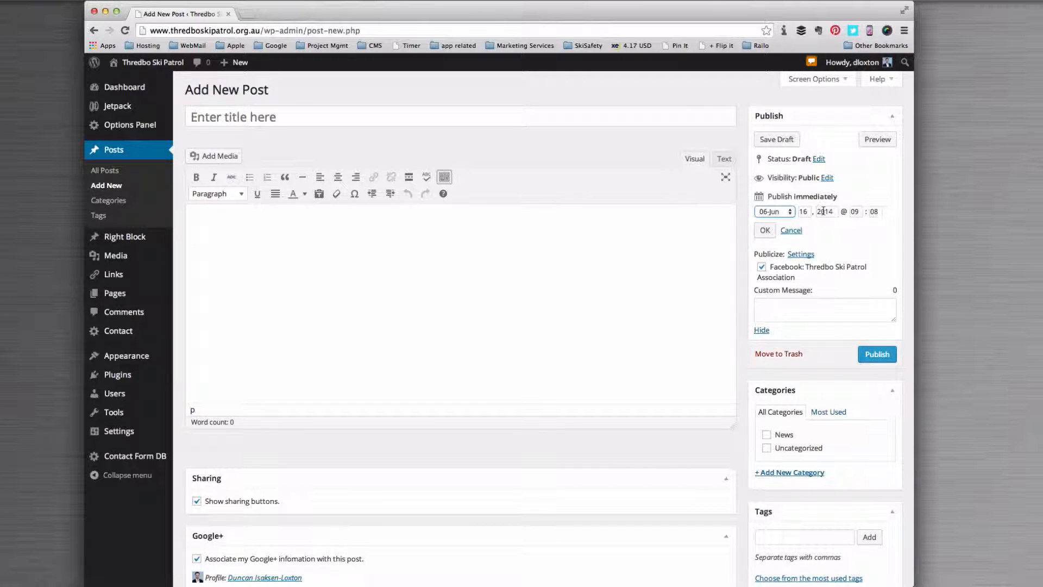